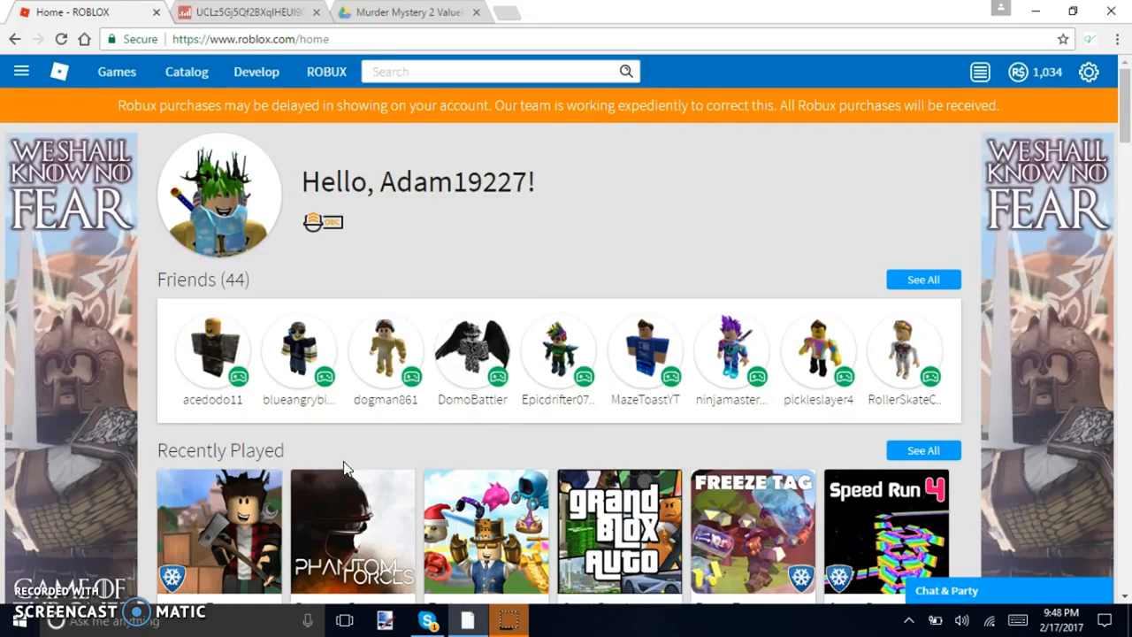
Expand the side navigation menu from the account home page.
scroll(down, 3)
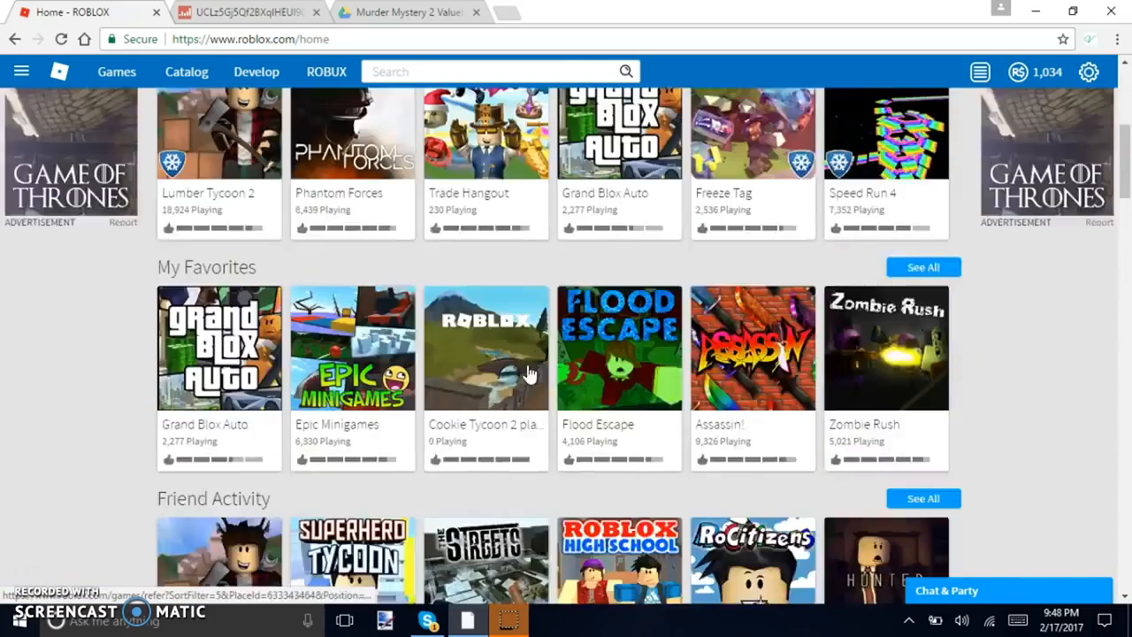
click(21, 70)
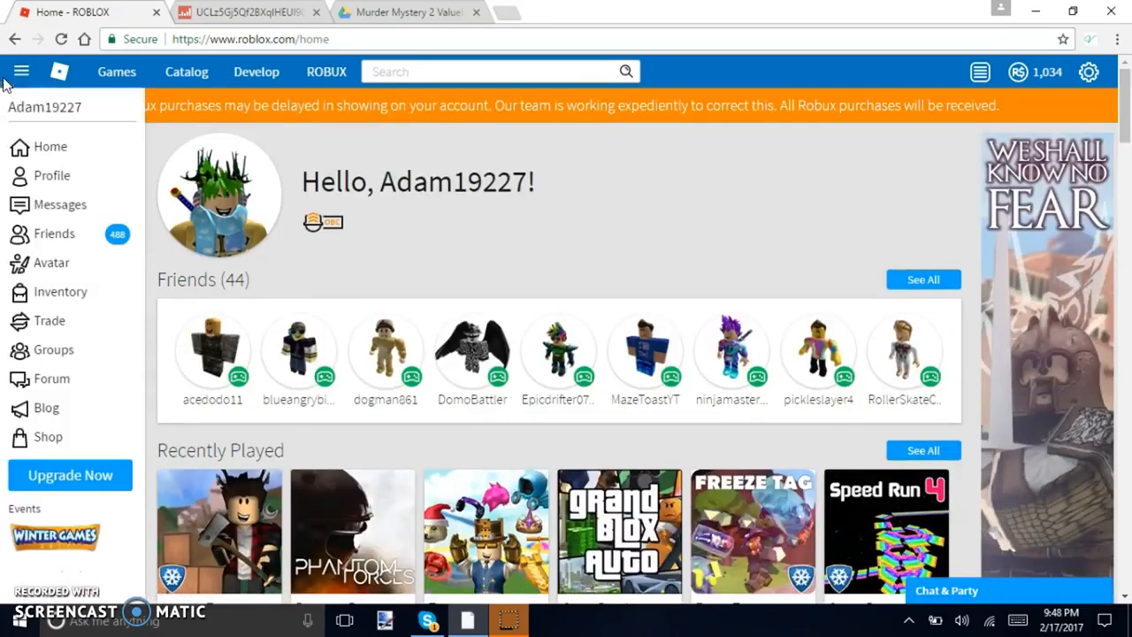
mouse_move(60, 290)
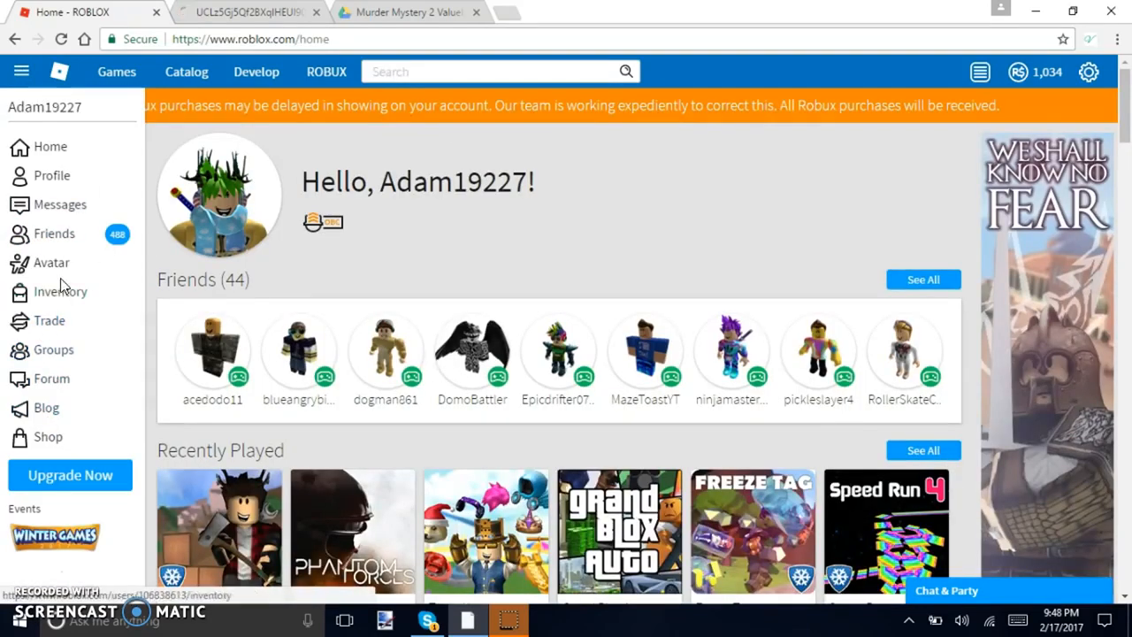
Go to the profile page and bring the Favorite Games section into view.
click(50, 175)
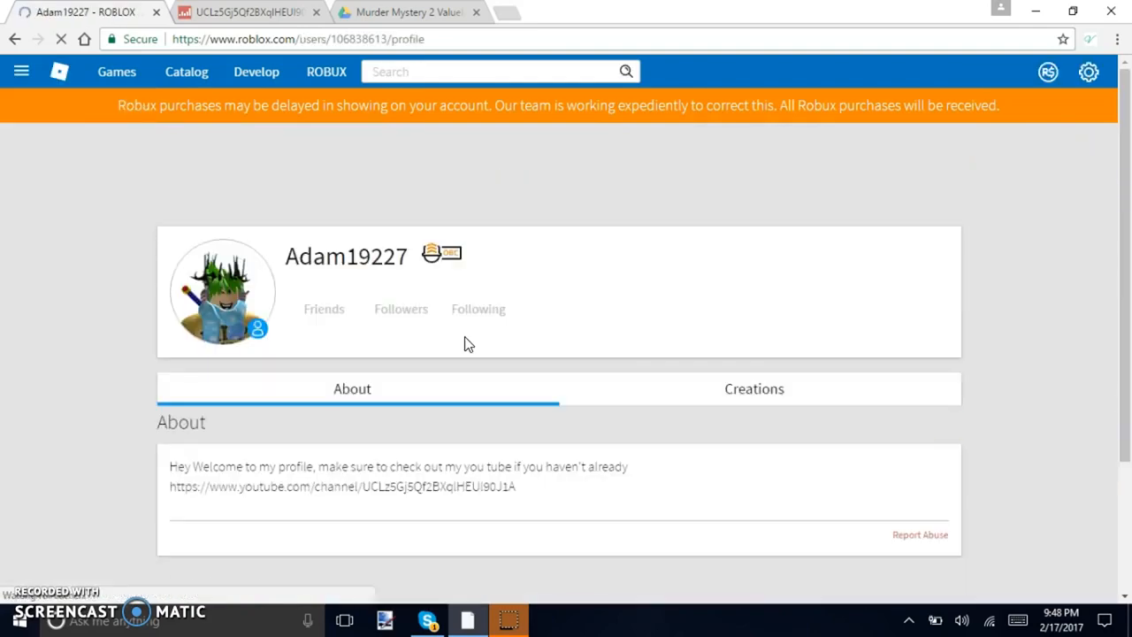
scroll(down, 3)
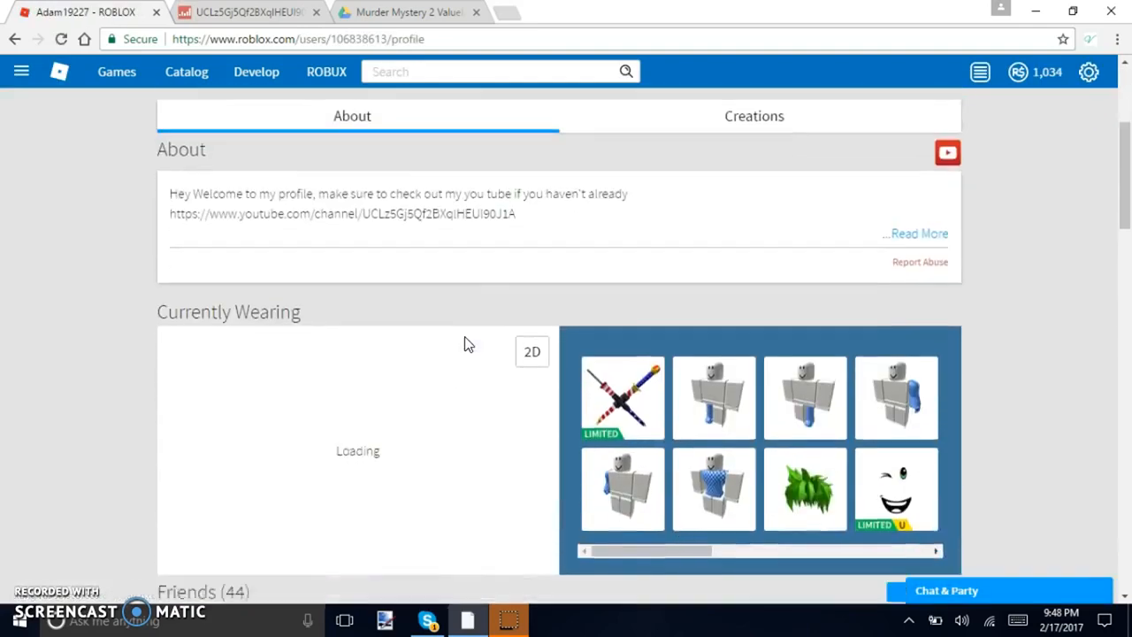
scroll(down, 3)
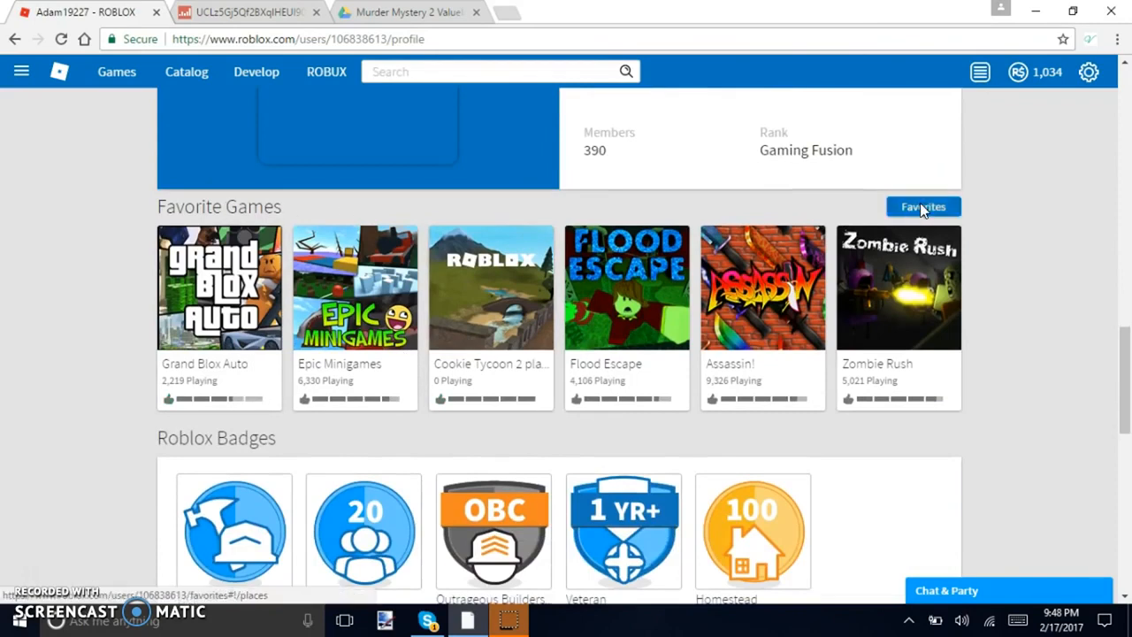
Go to My Favorites and view the Animations and Avatar Animations categories.
click(924, 206)
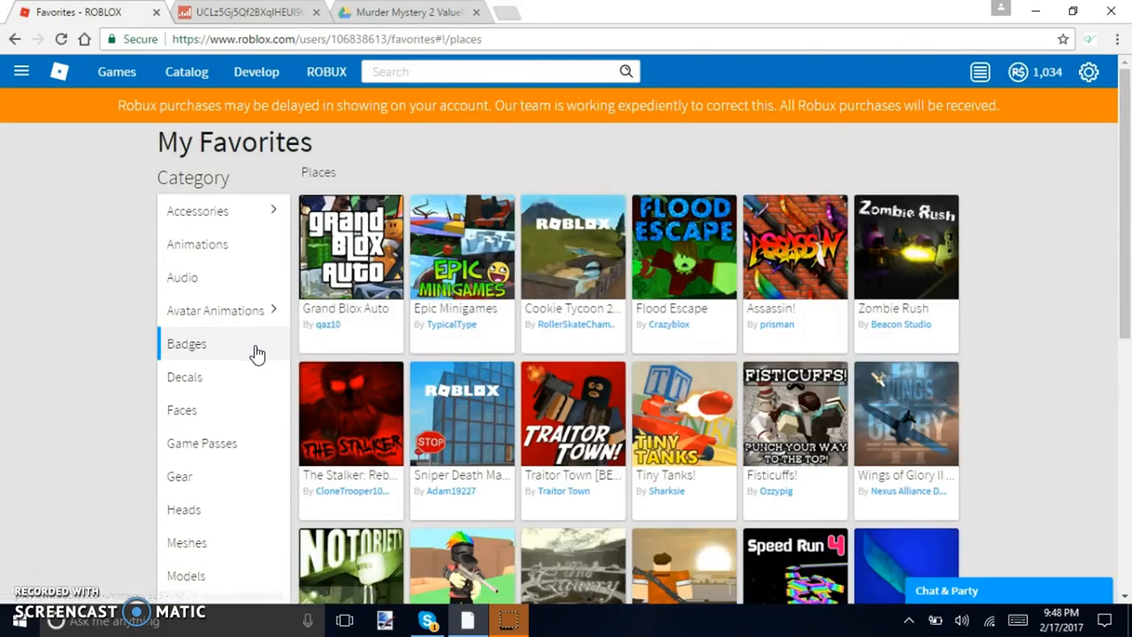
click(198, 244)
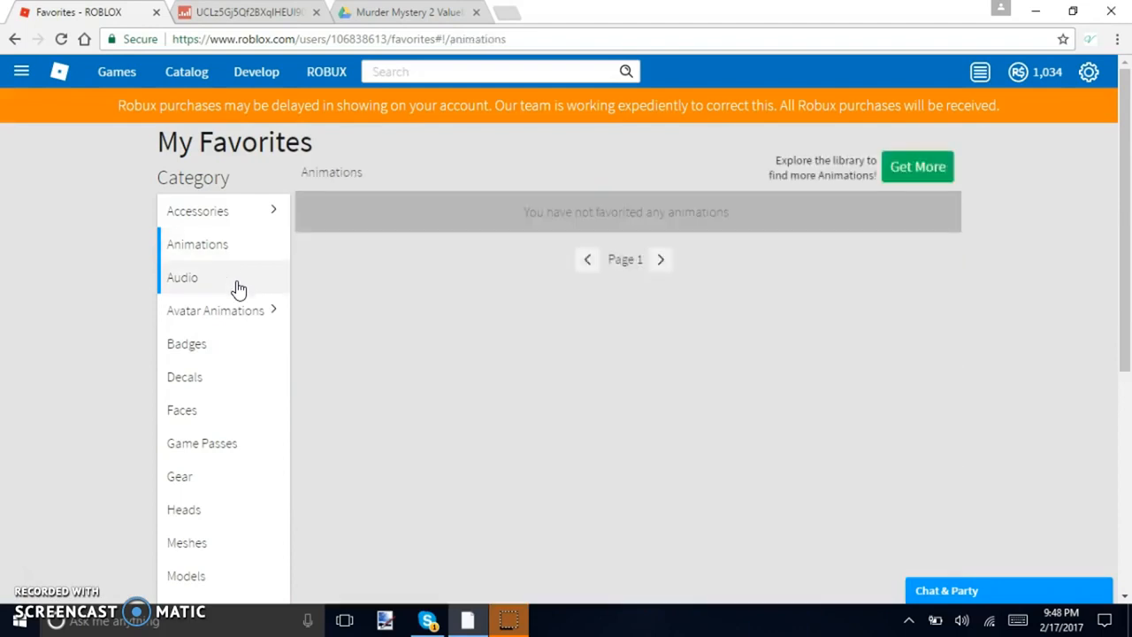
click(216, 311)
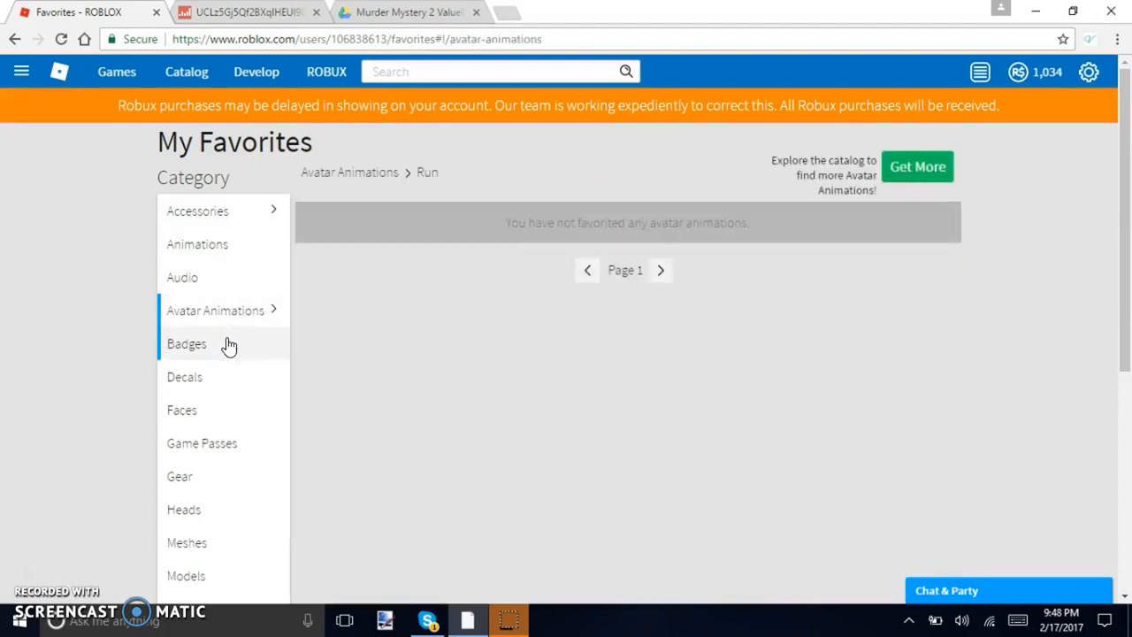
View the favorited Faces and then Heads categories, finding Heads empty.
click(180, 411)
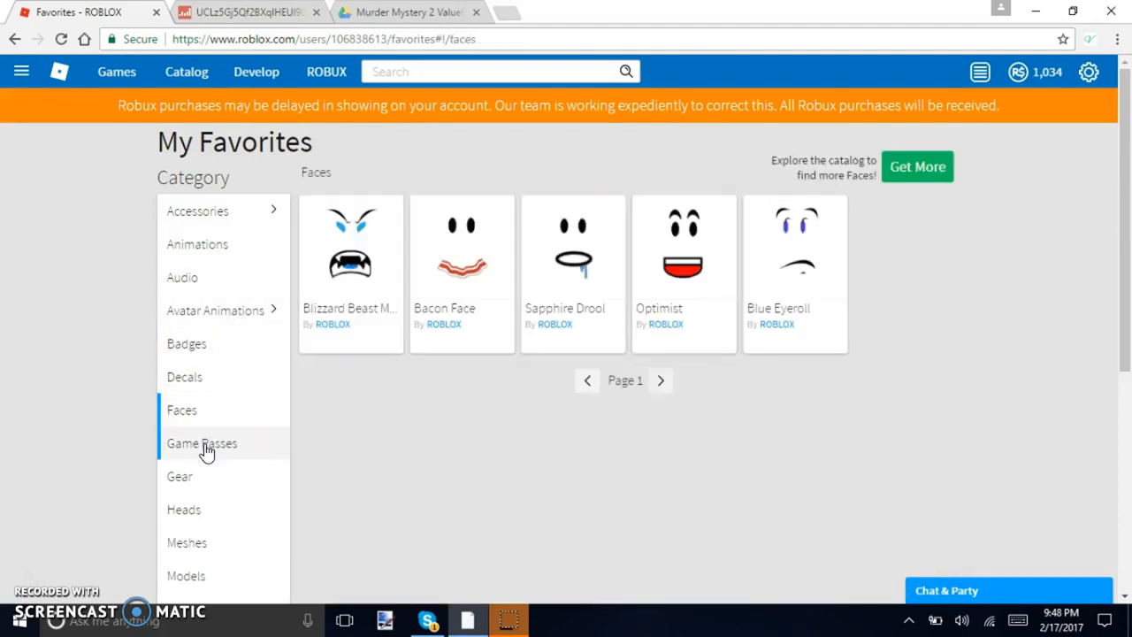
click(184, 509)
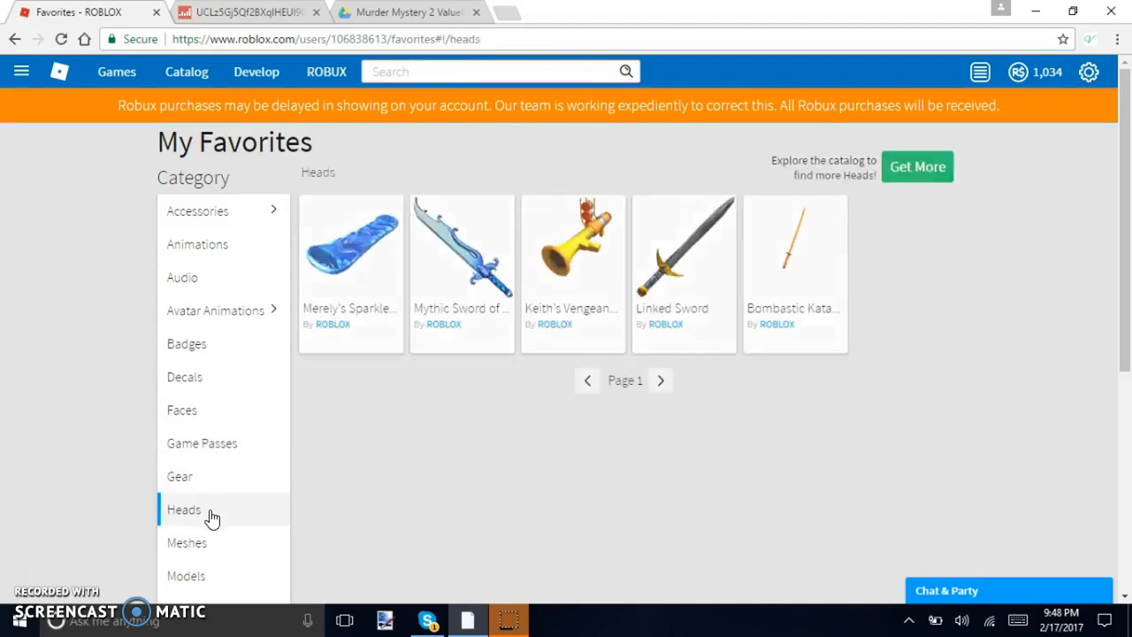
scroll(down, 3)
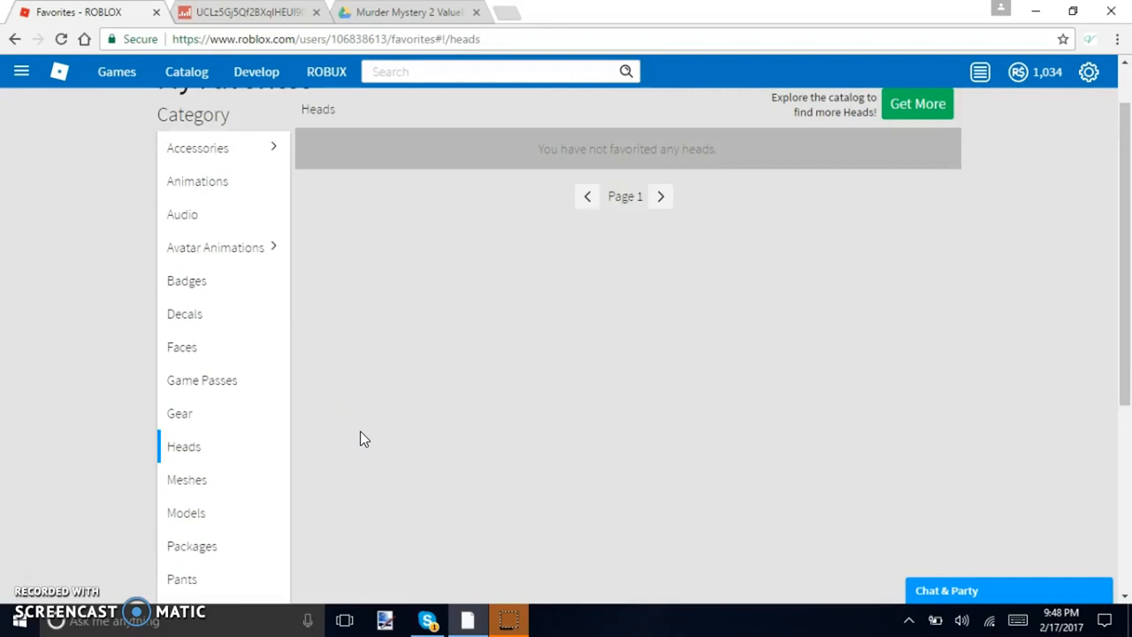
mouse_move(372, 432)
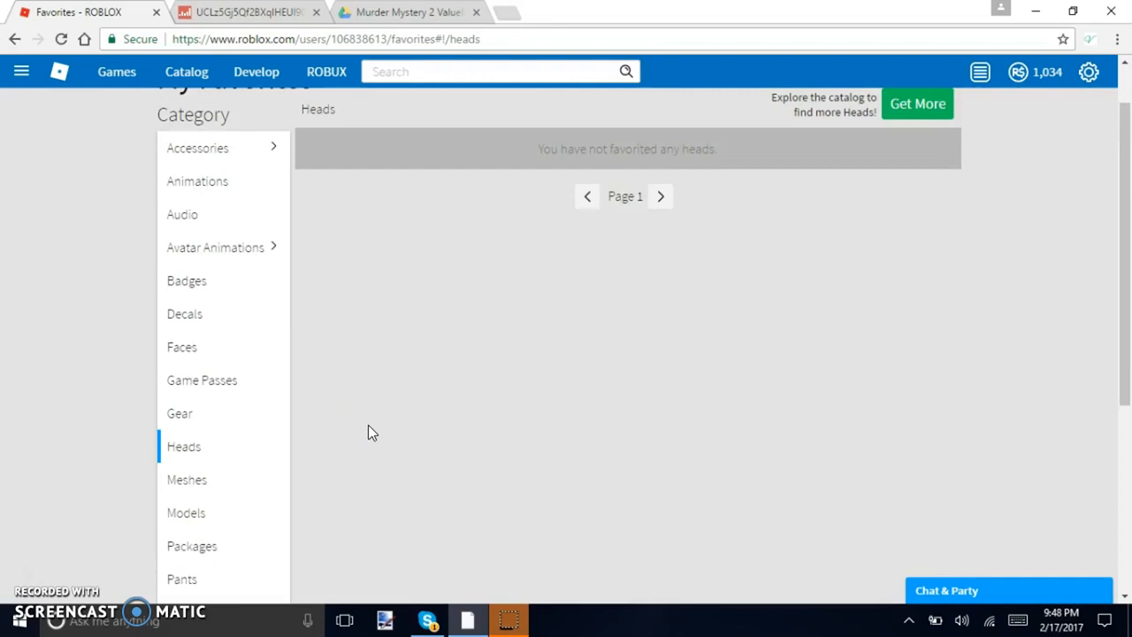